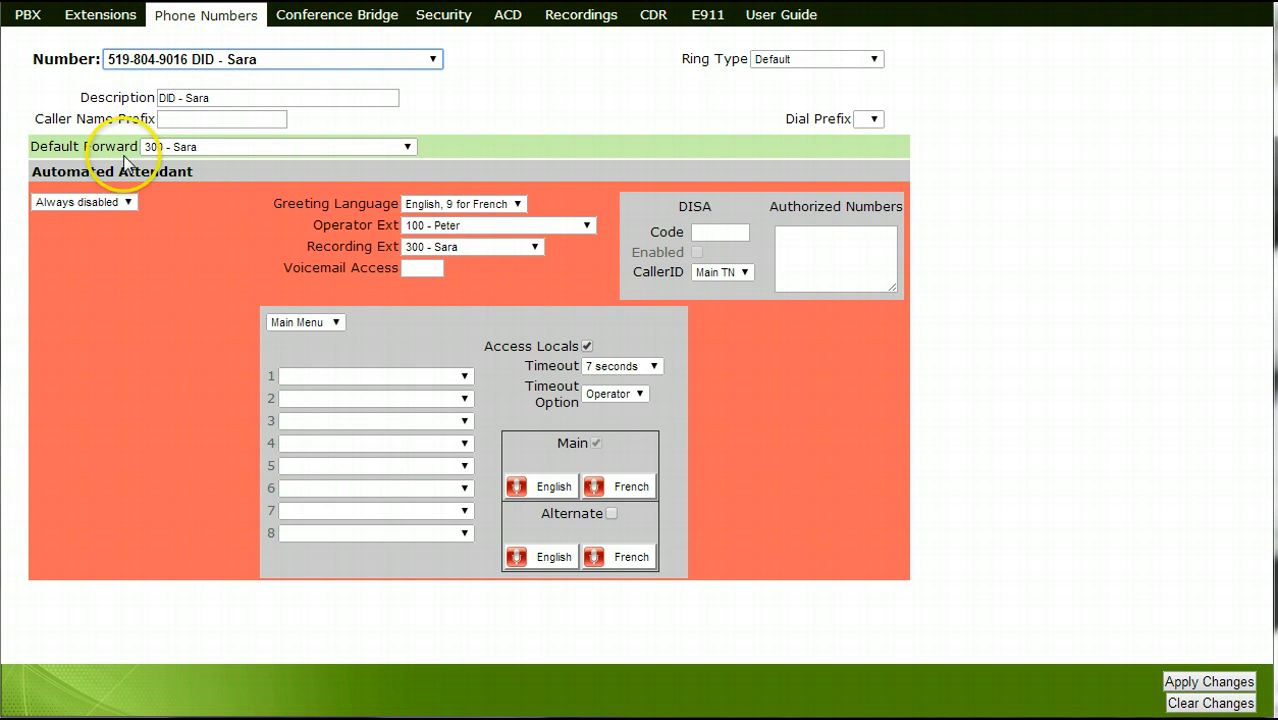
# Step: Set the automated attendant status for Sara's DID number to 'Always disabled'
pyautogui.click(82, 200)
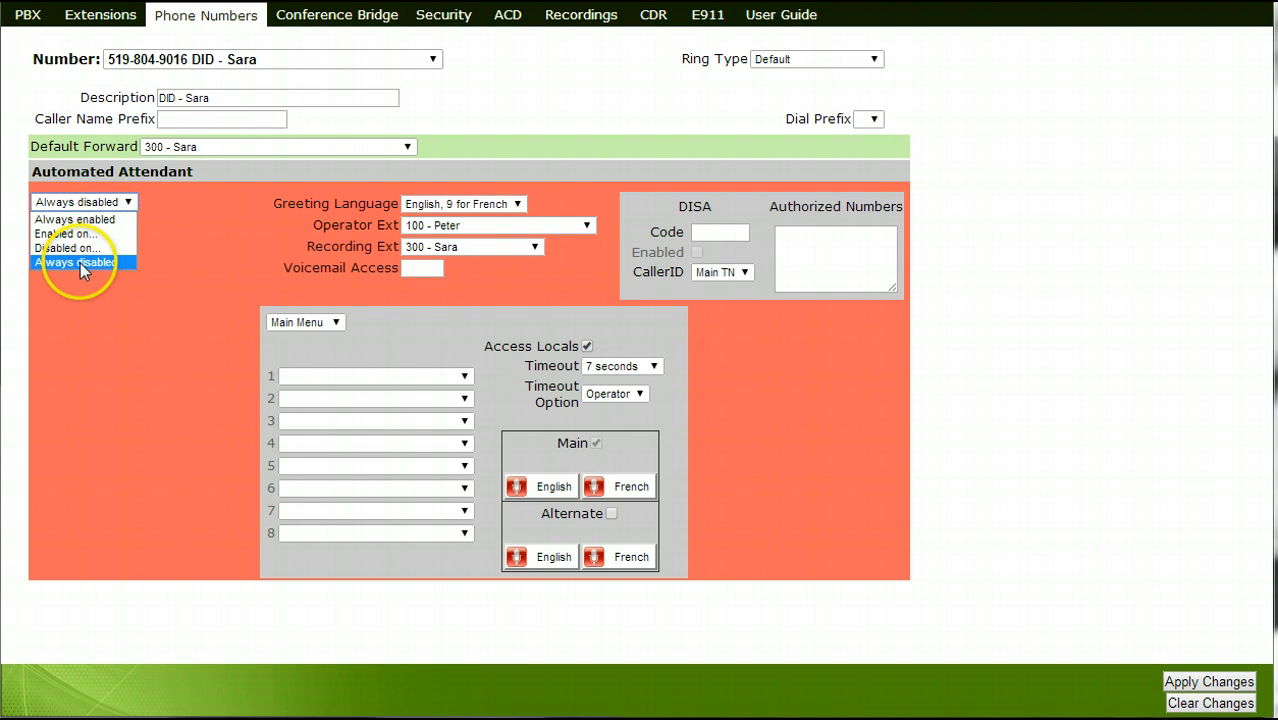
pyautogui.click(78, 262)
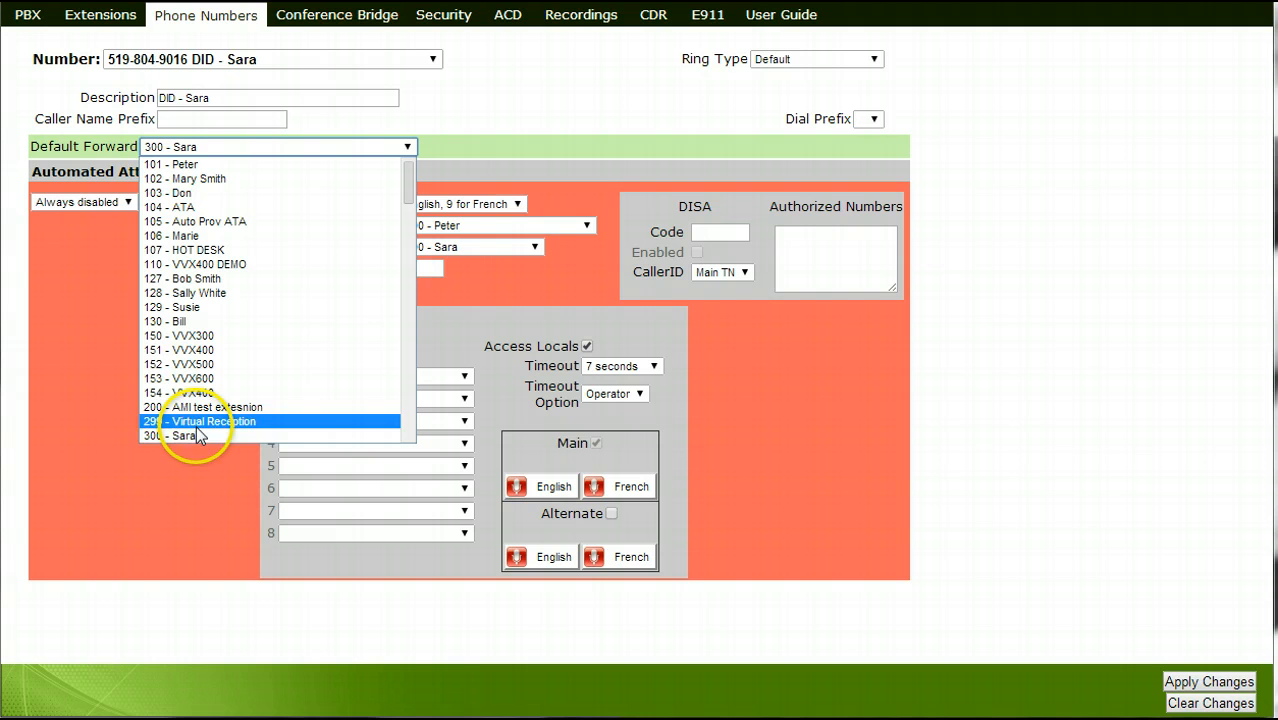
# Step: Set the DID's default forward destination to extension '300 - Sara'
pyautogui.click(200, 436)
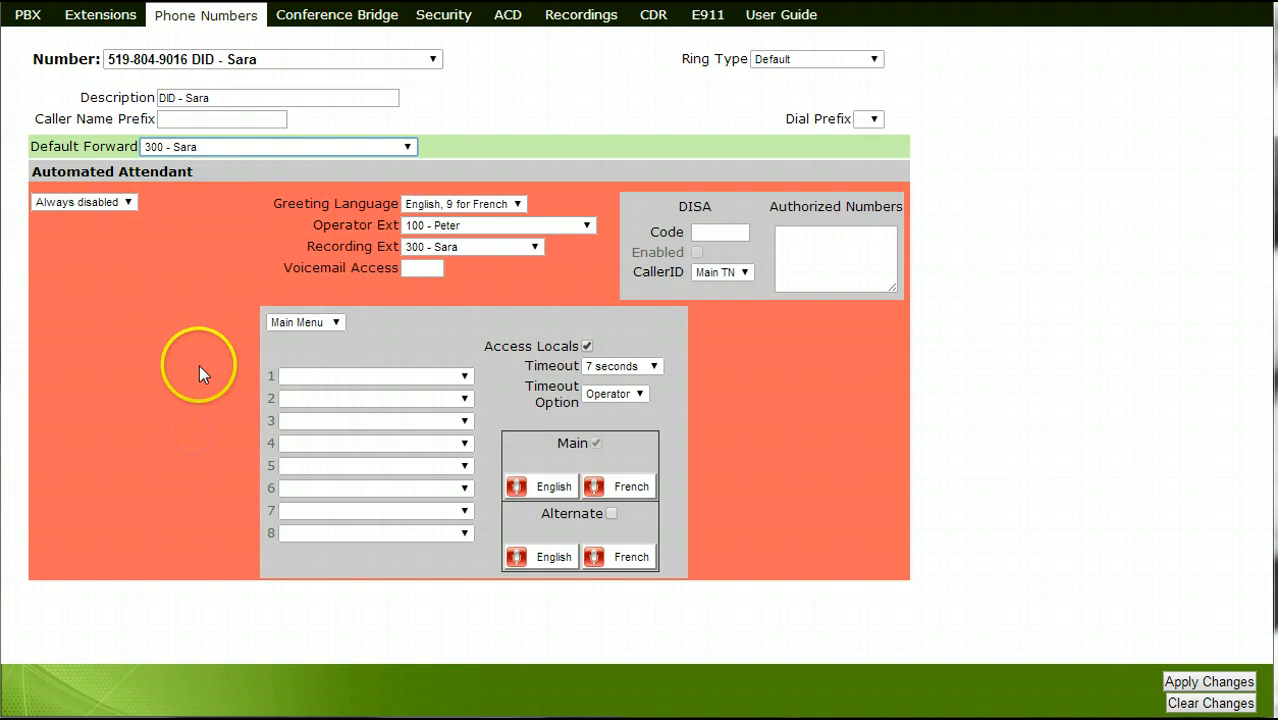
pyautogui.moveTo(232, 196)
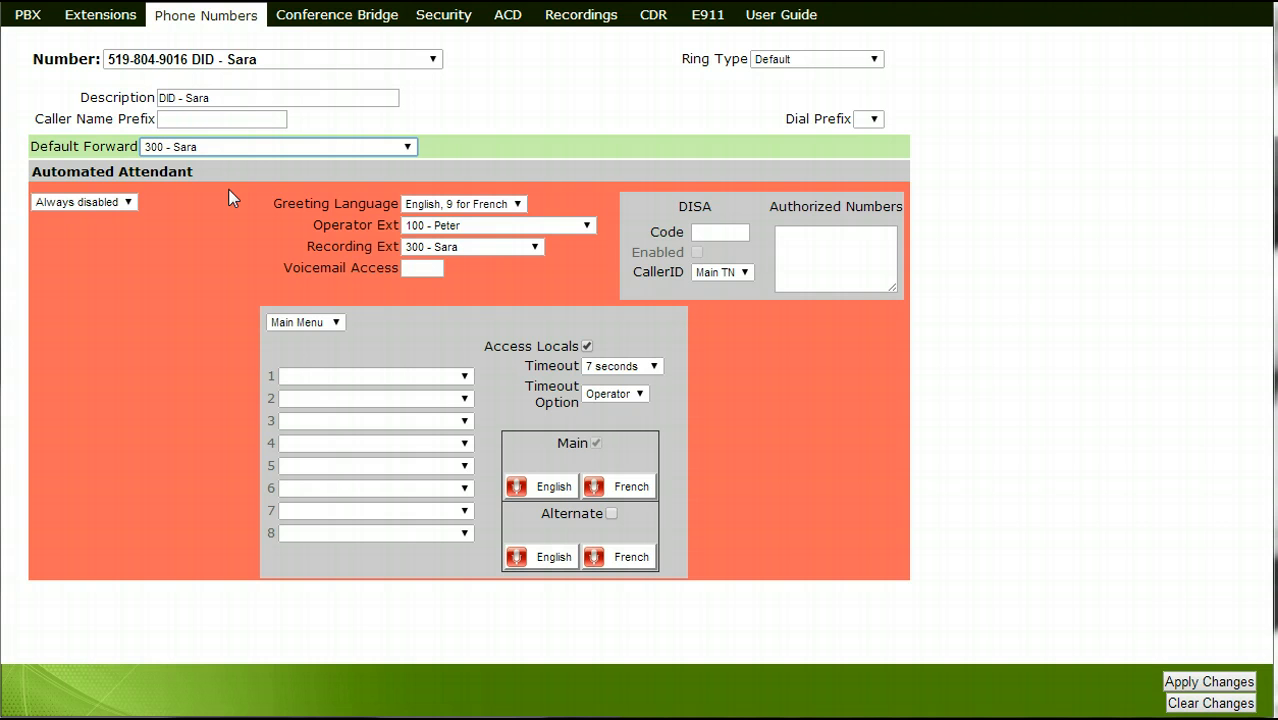
# Step: Begin editing the number's description to become 'Sara - DID'
pyautogui.click(228, 98)
pyautogui.write('Sara - DID')
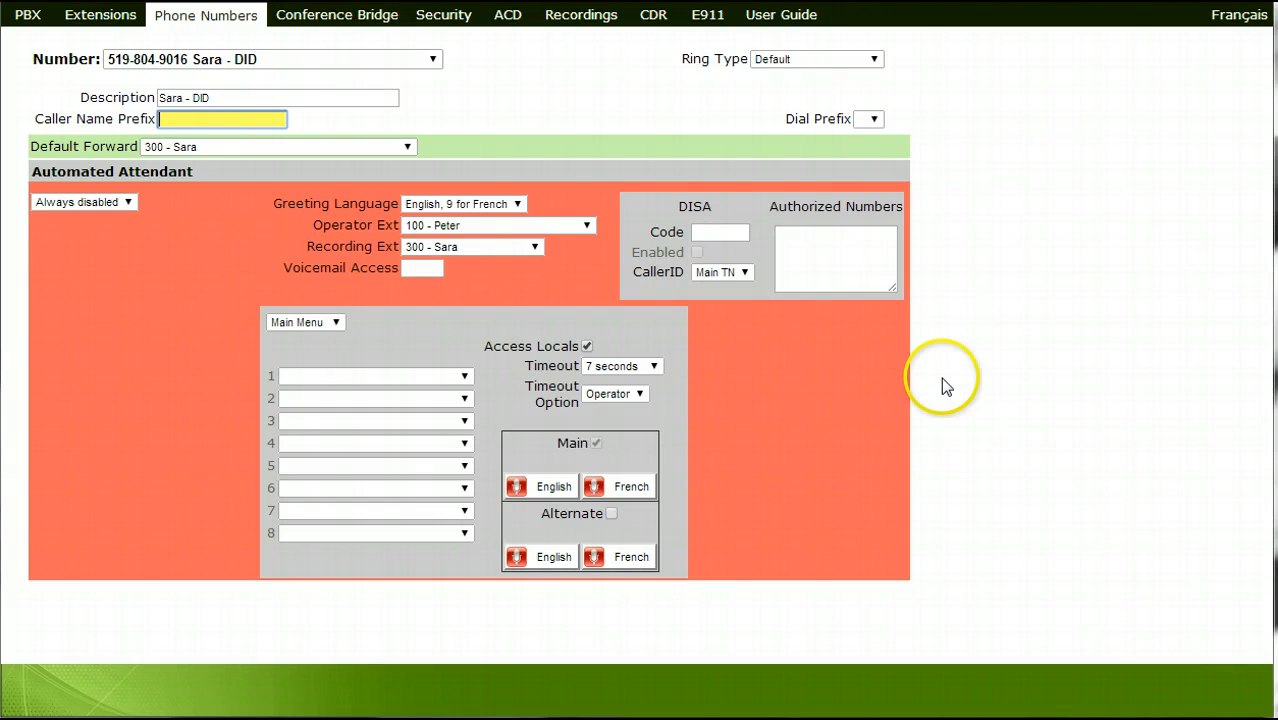
pyautogui.moveTo(960, 330)
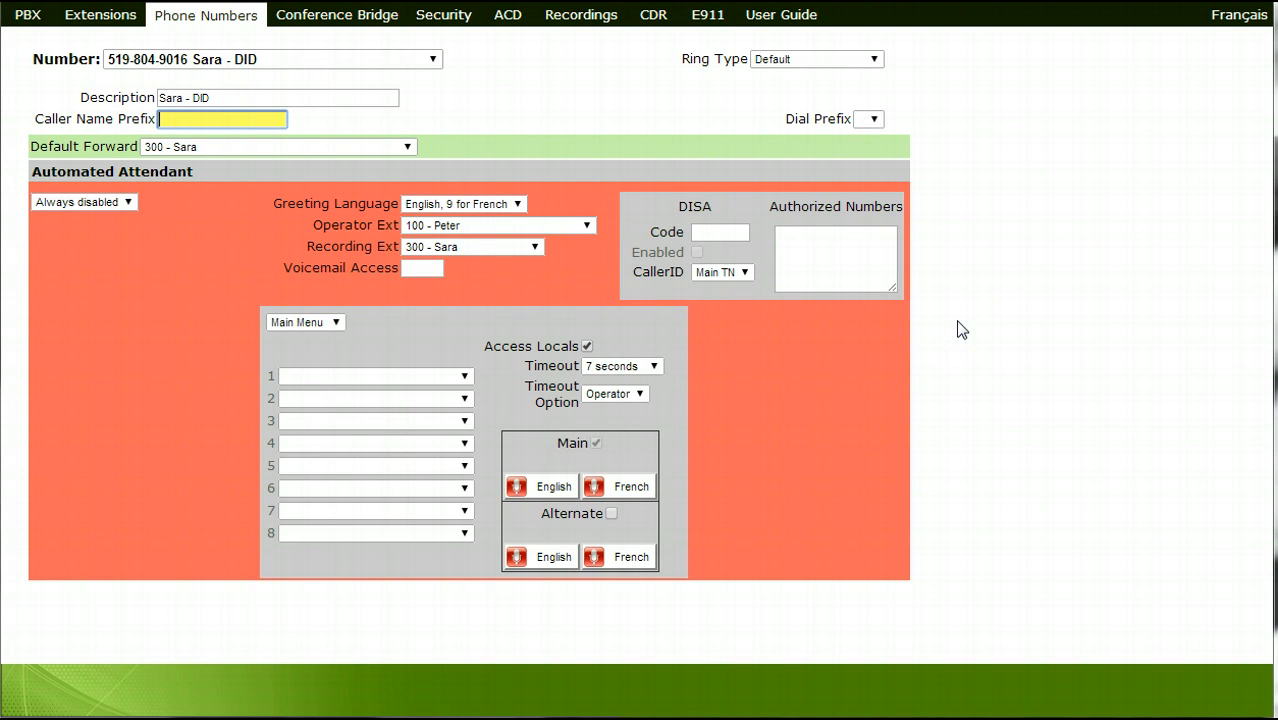